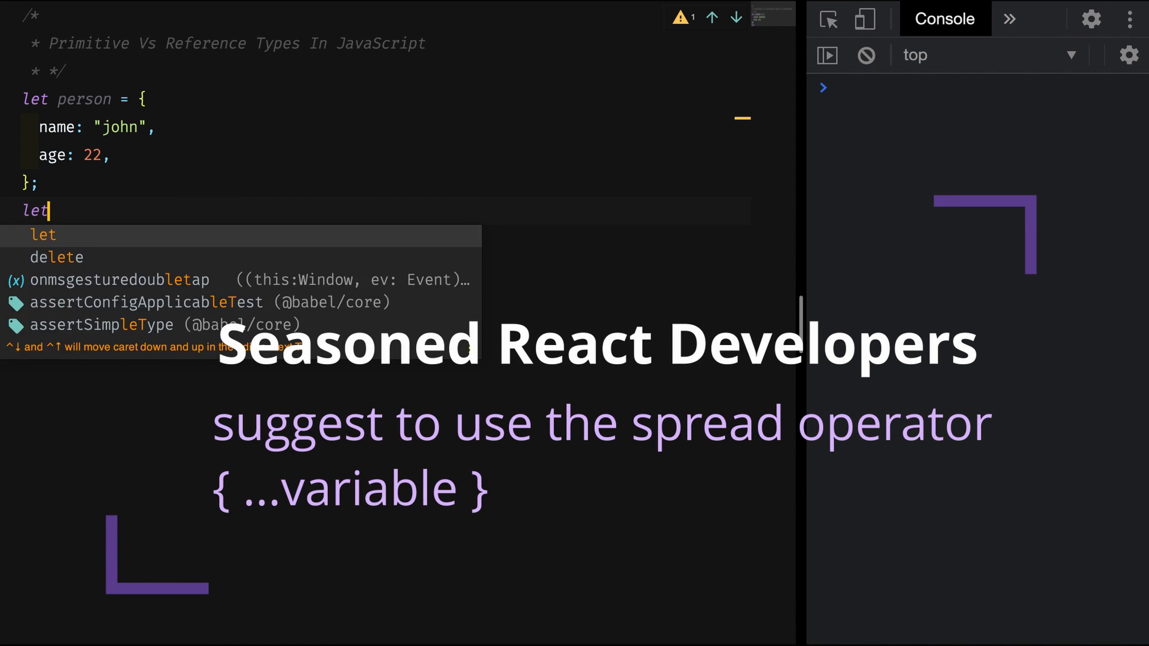
Step: Declare person2 below the person object as a spread copy: {...person}
text(person2 =)
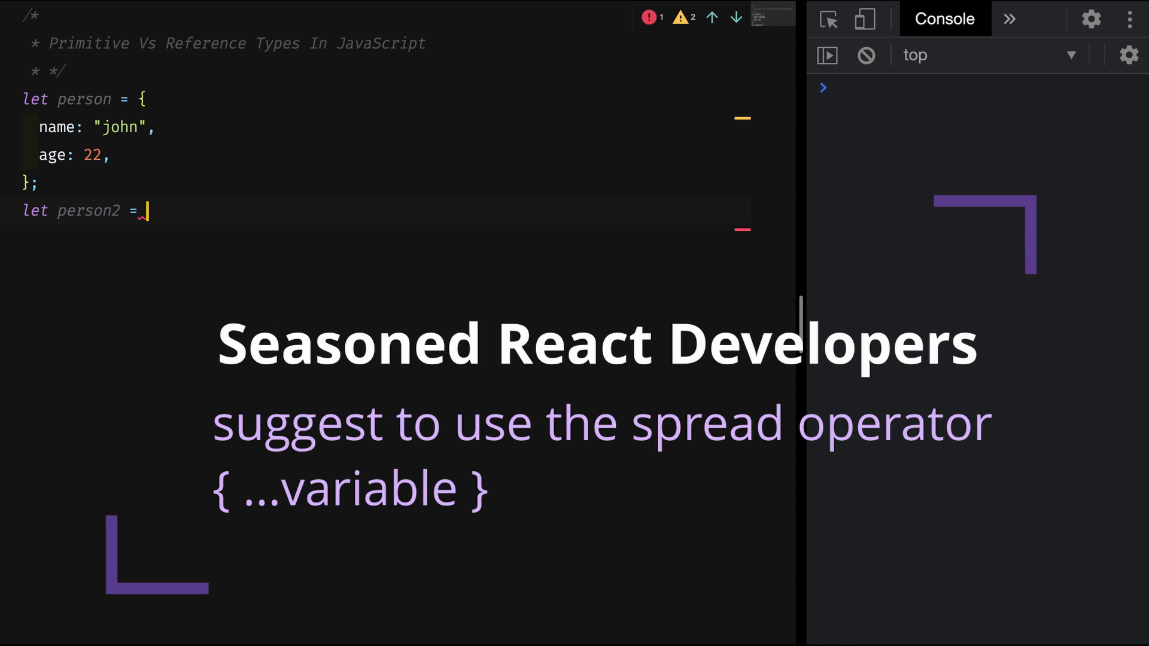
text({..})
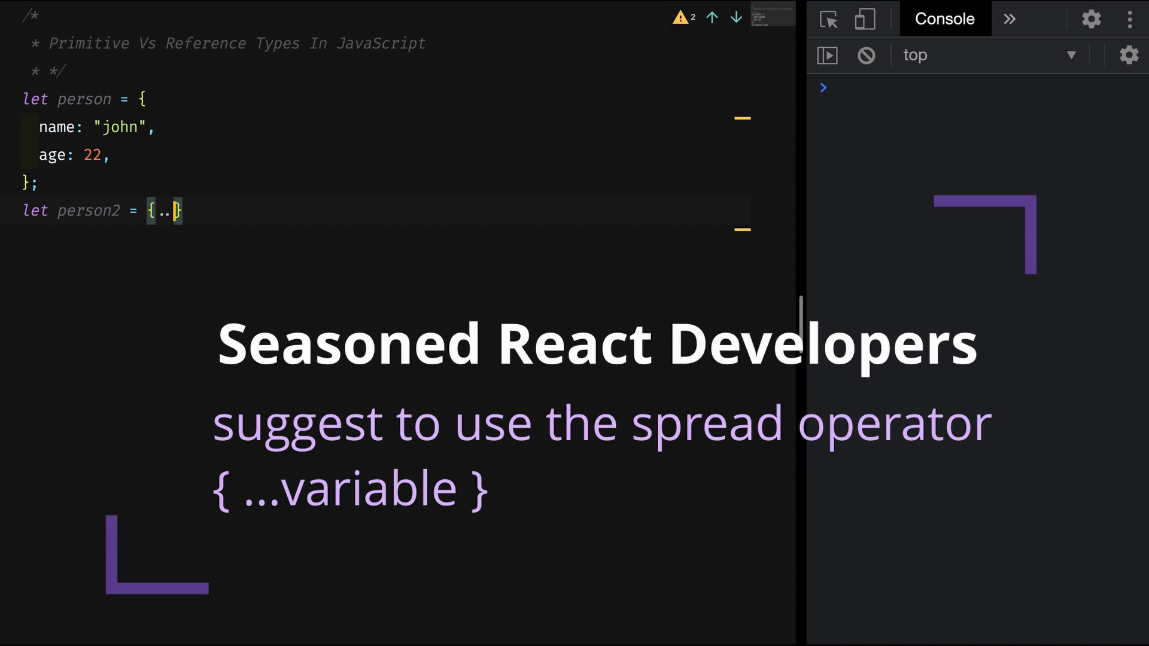
text(person)
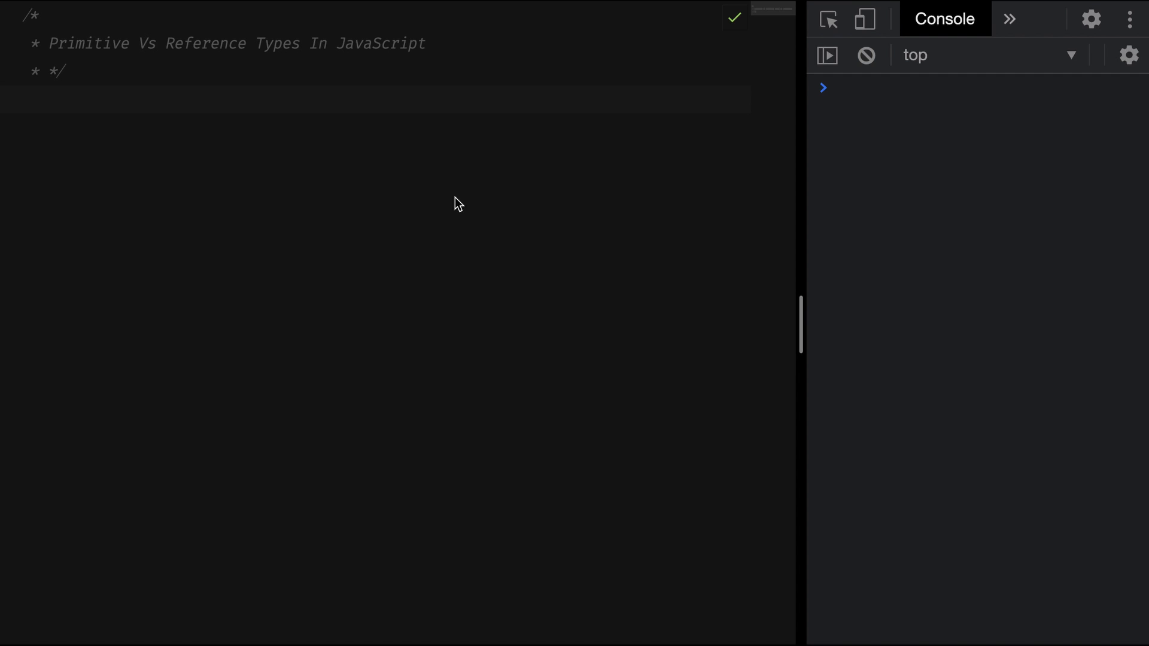
Step: Declare let name = "john" and let name2 = name under the comment header
text(let name = ")
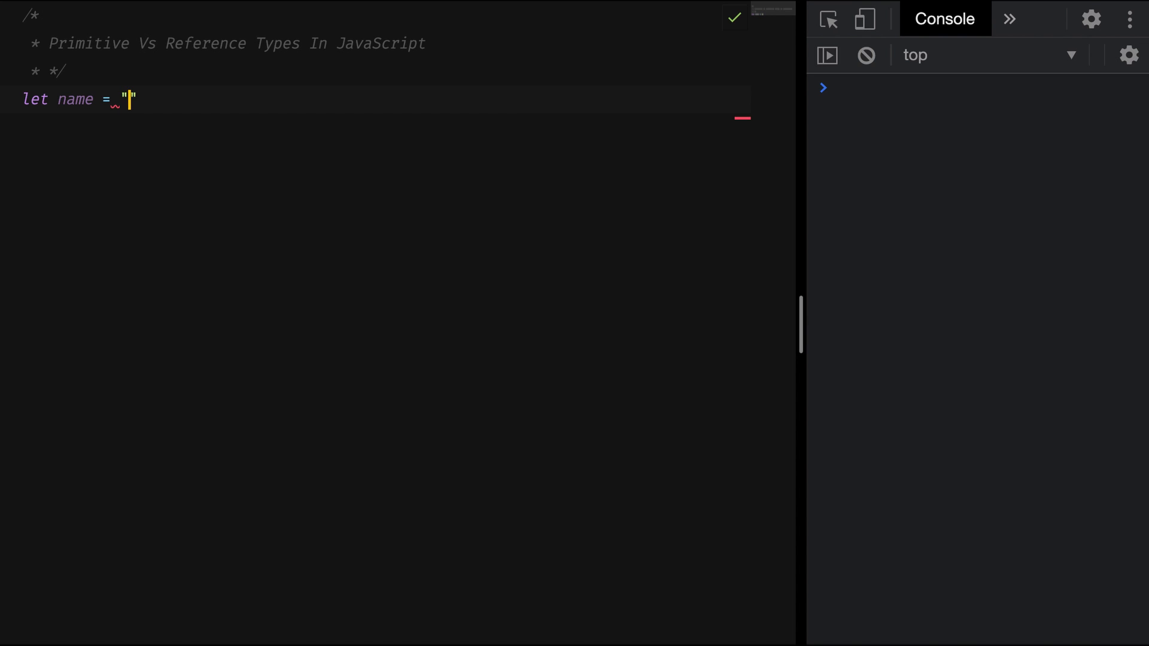
text(john)
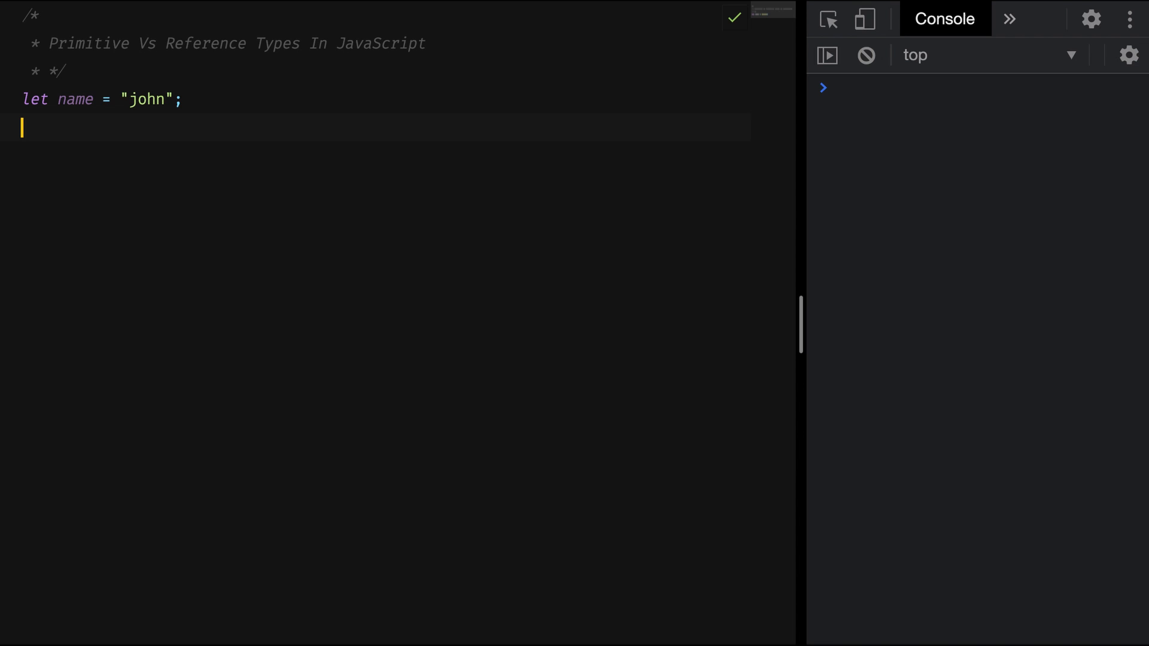
text(let name)
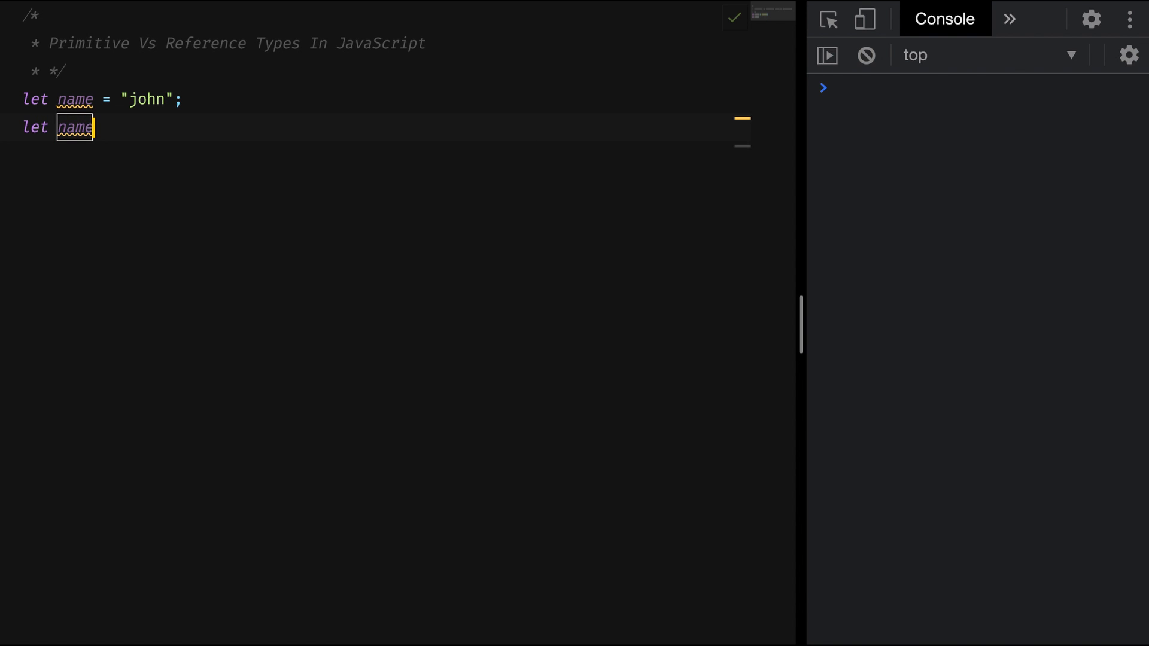
text(2 = name;)
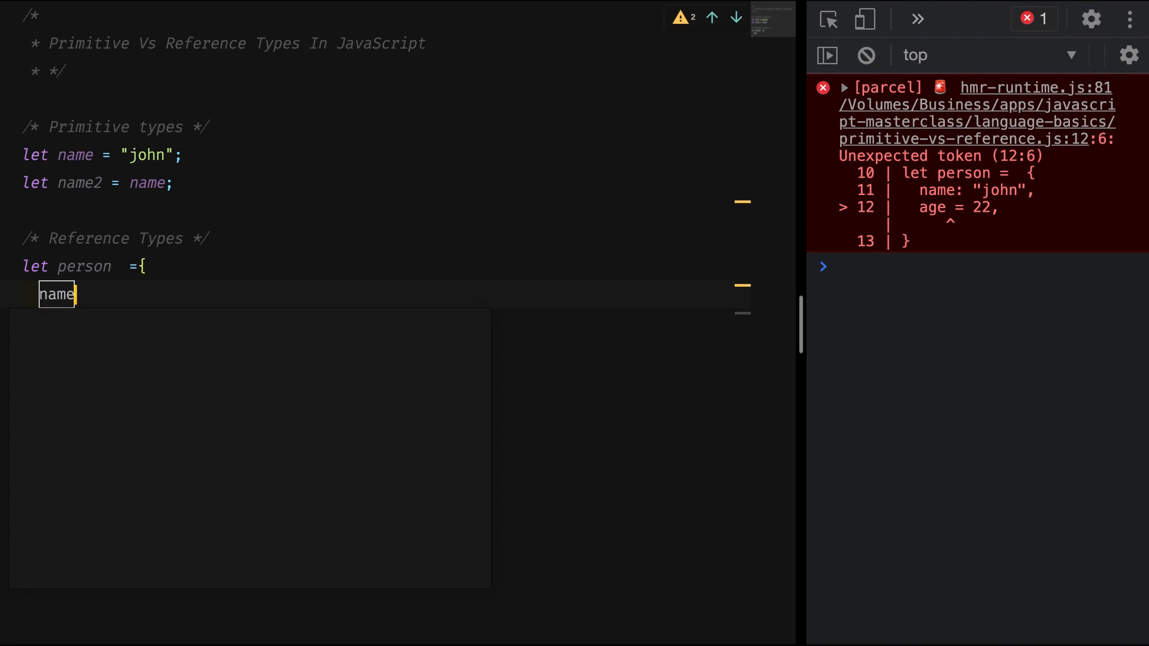
Step: Define person with name 'john' and age 22, then assign person2 = person
text(: ')
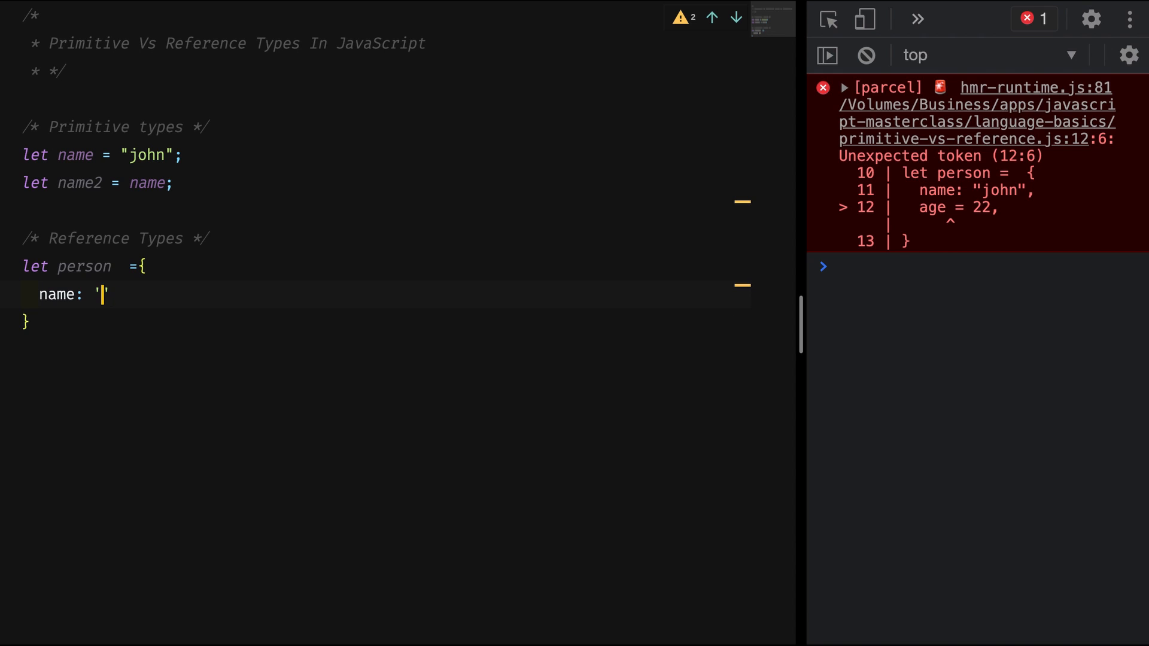
text(john)
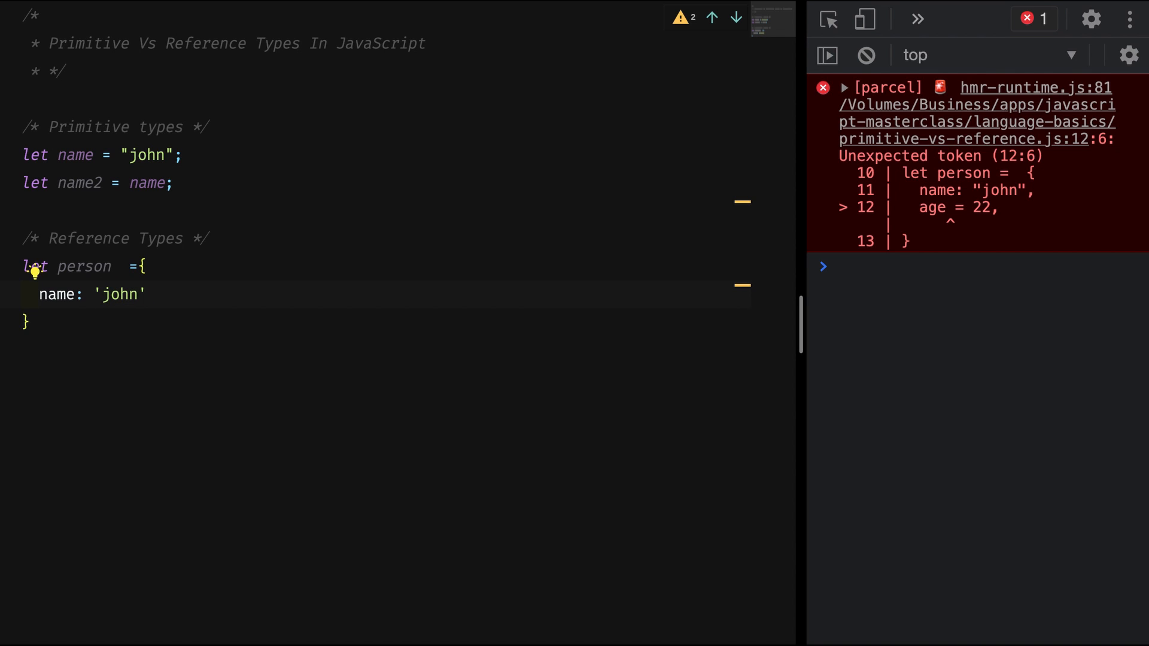
text(age: '')
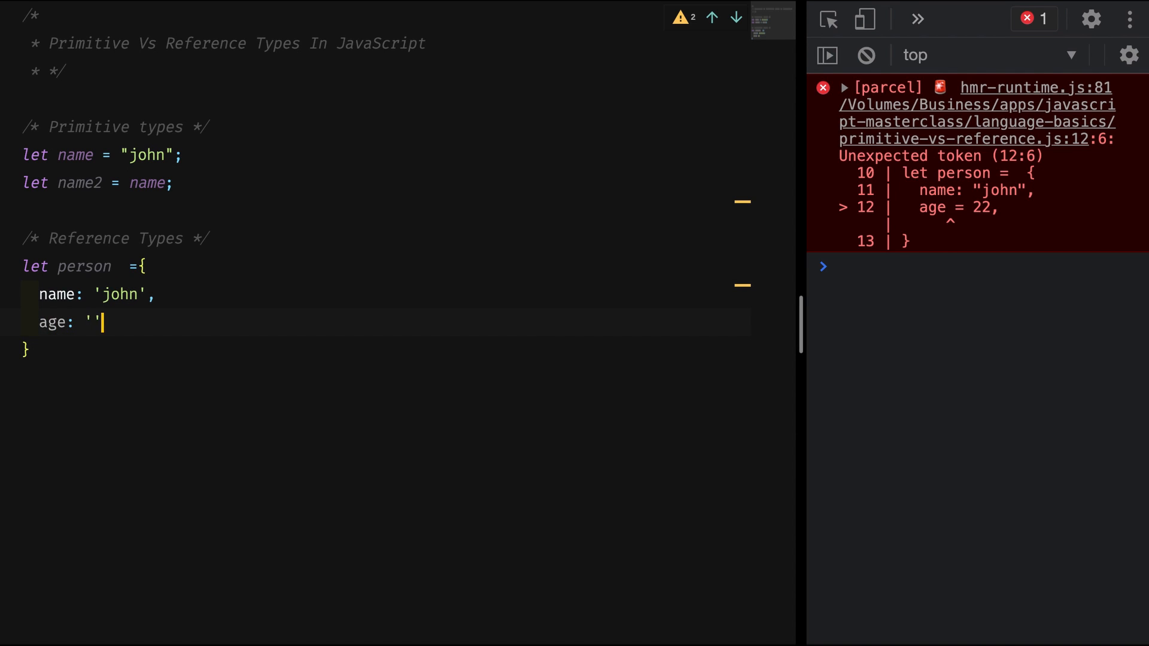
key(Backspace)
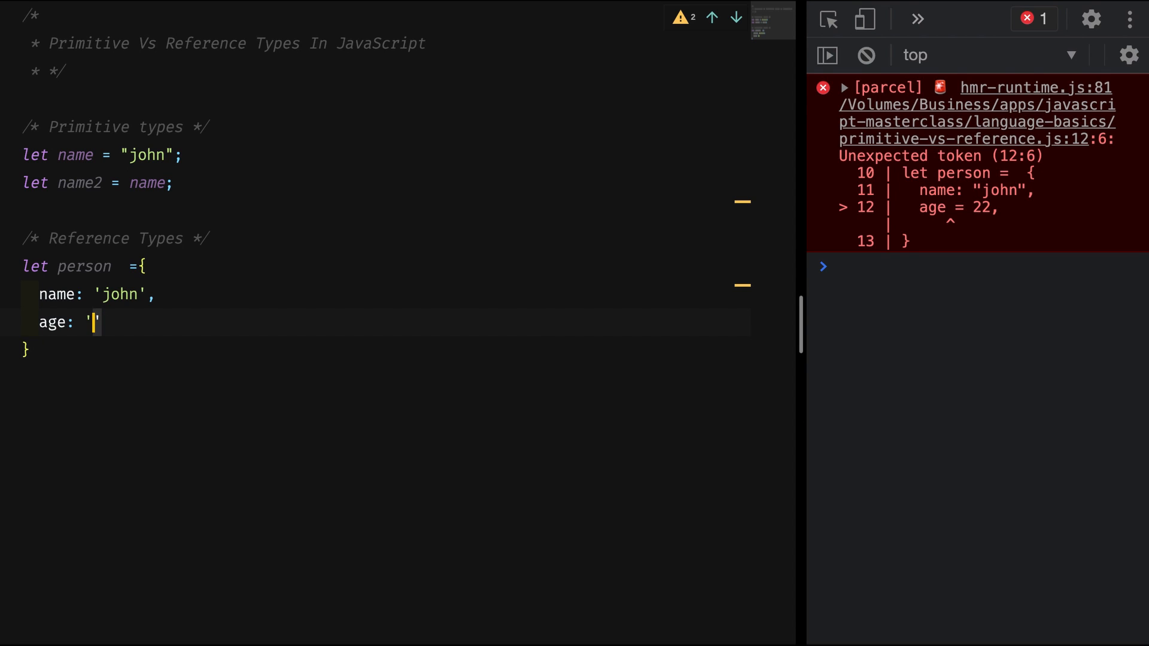
text(22,)
text(let pe)
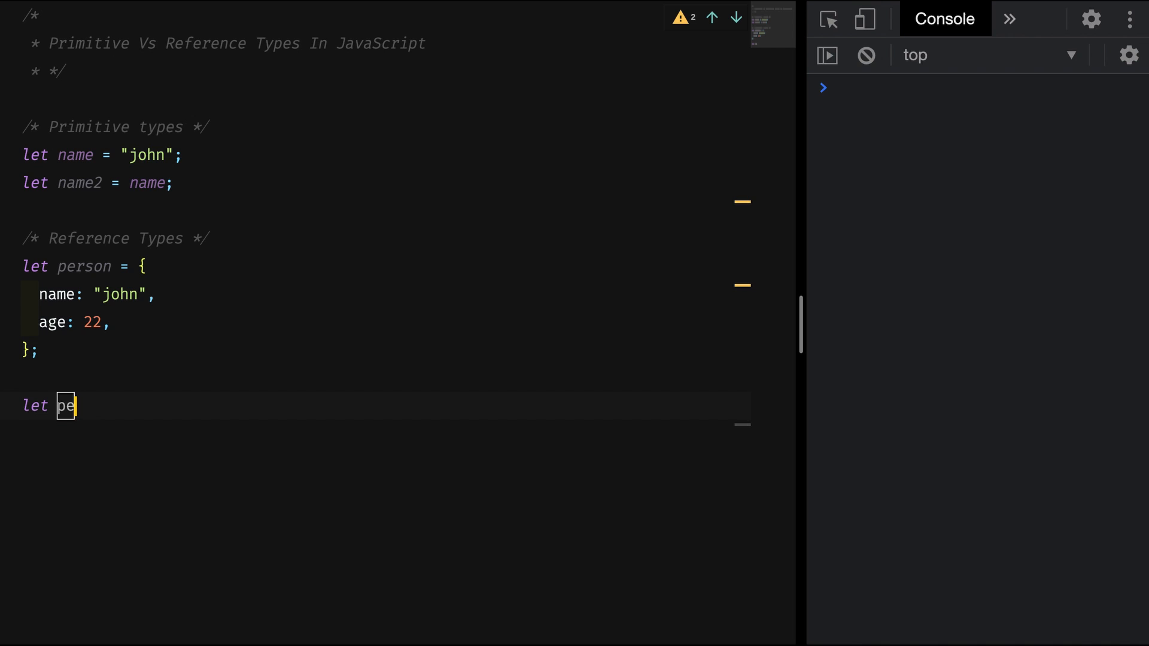
text(rson2)
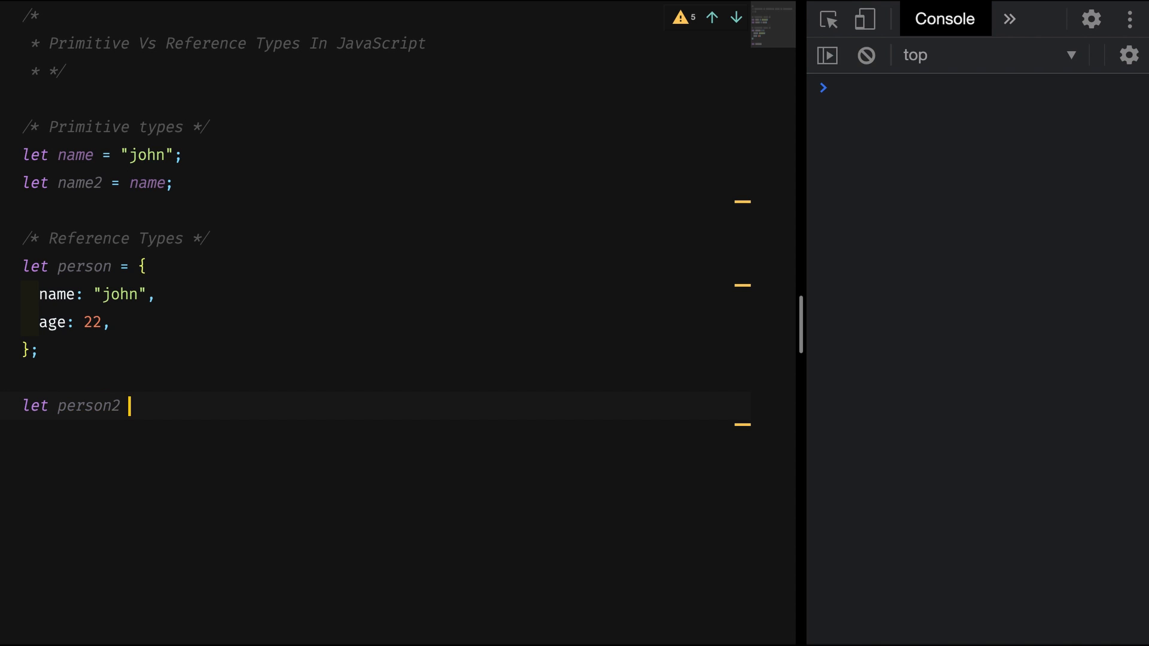
text(= person;)
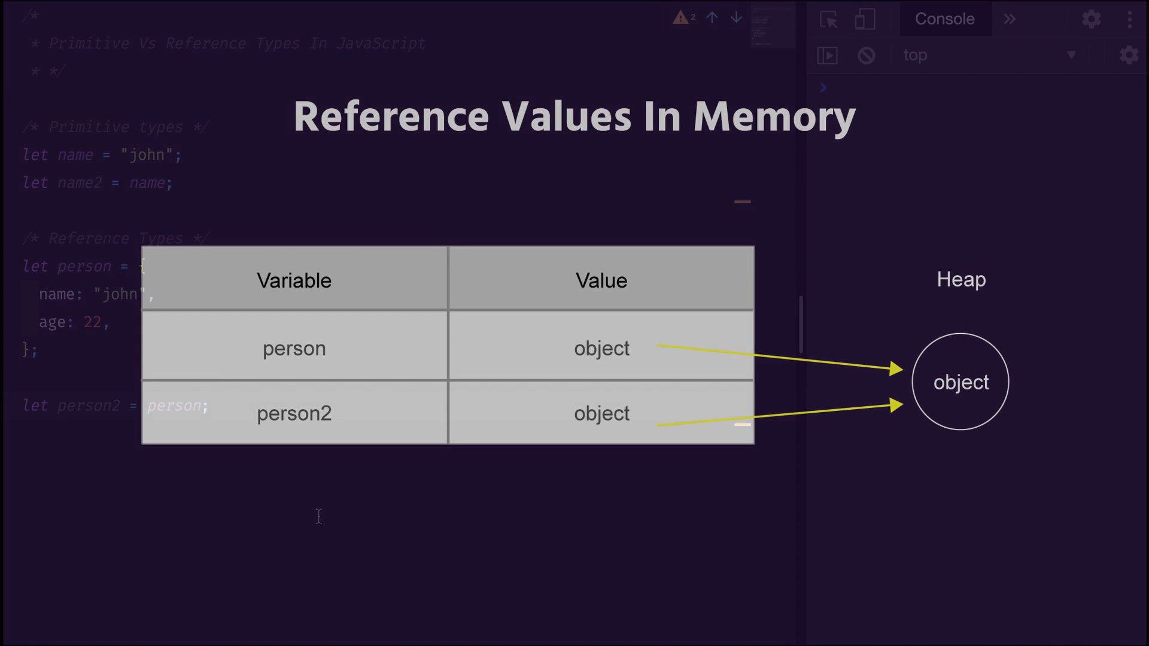
Step: Start a console.log call on a new line below name2
text(console.log()
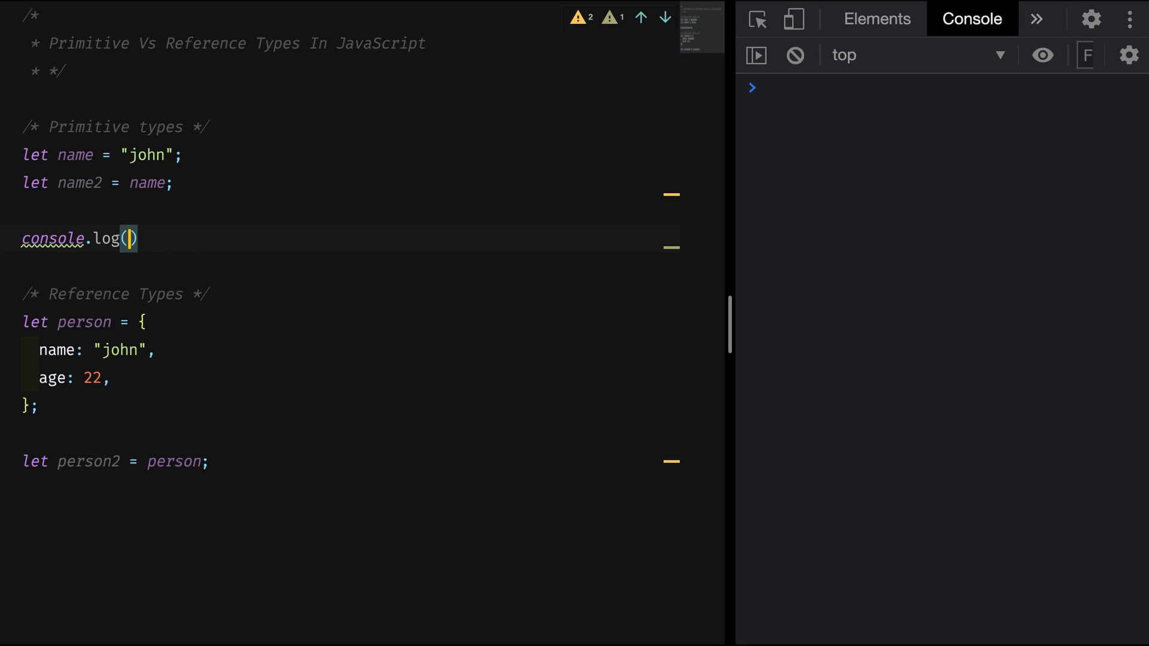
Step: Log name and name2 with console.log so the console prints john twice
text(name)
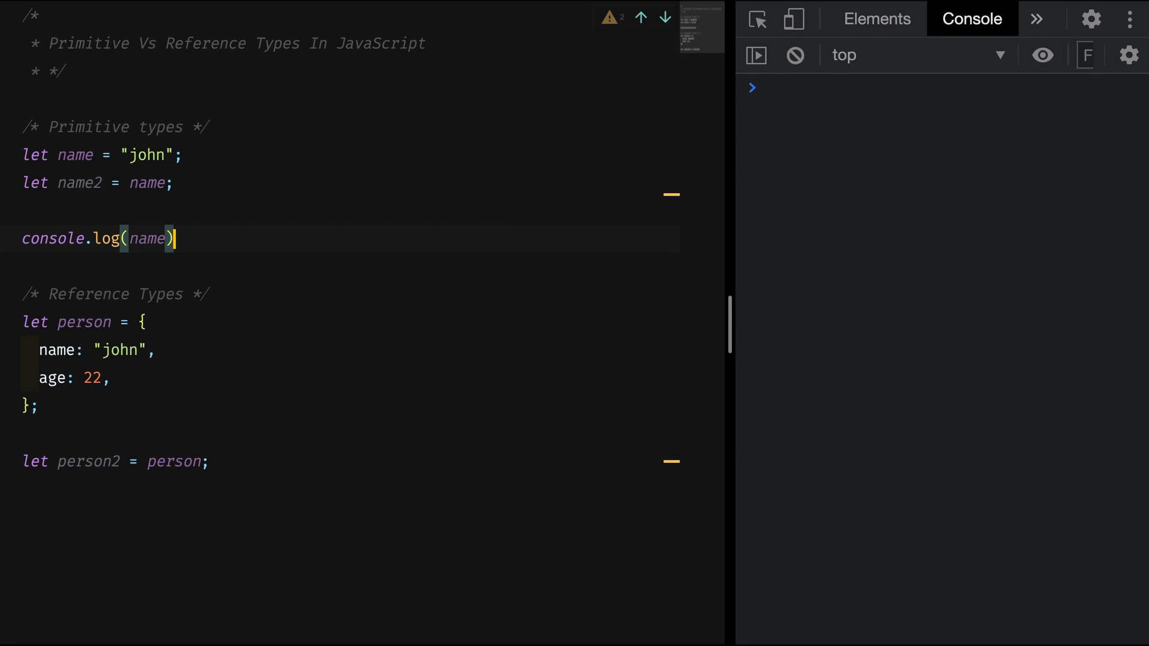
text(console)
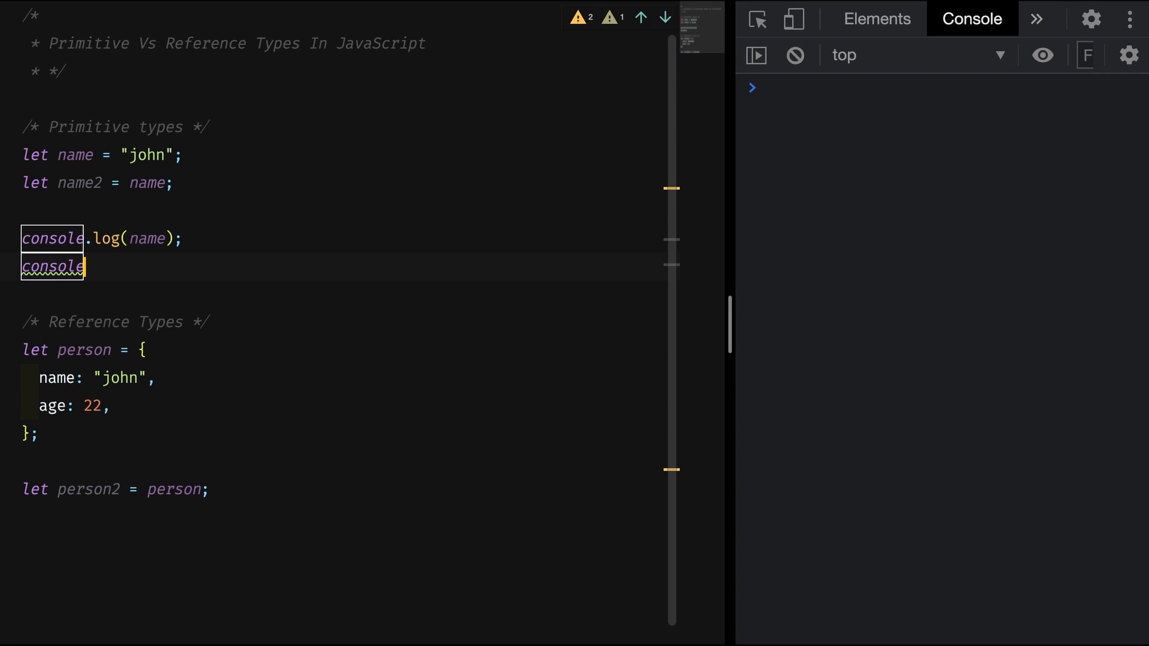
text(.log(name2);)
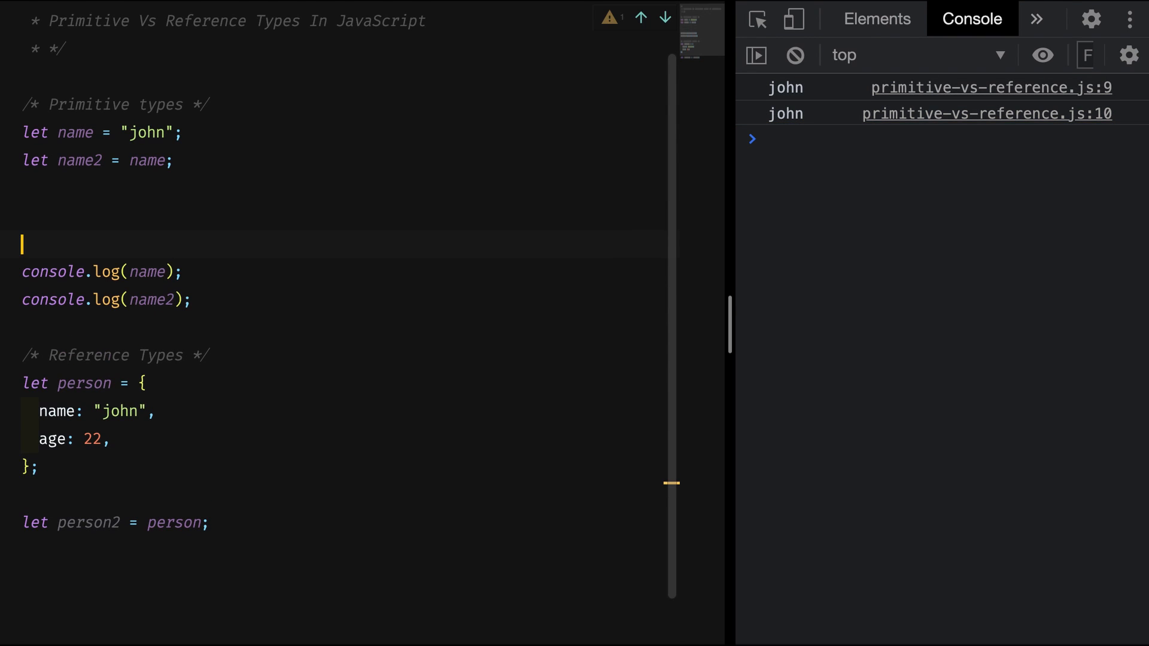
Step: Reassign name2 to "doe" before the log statements
text(name2)
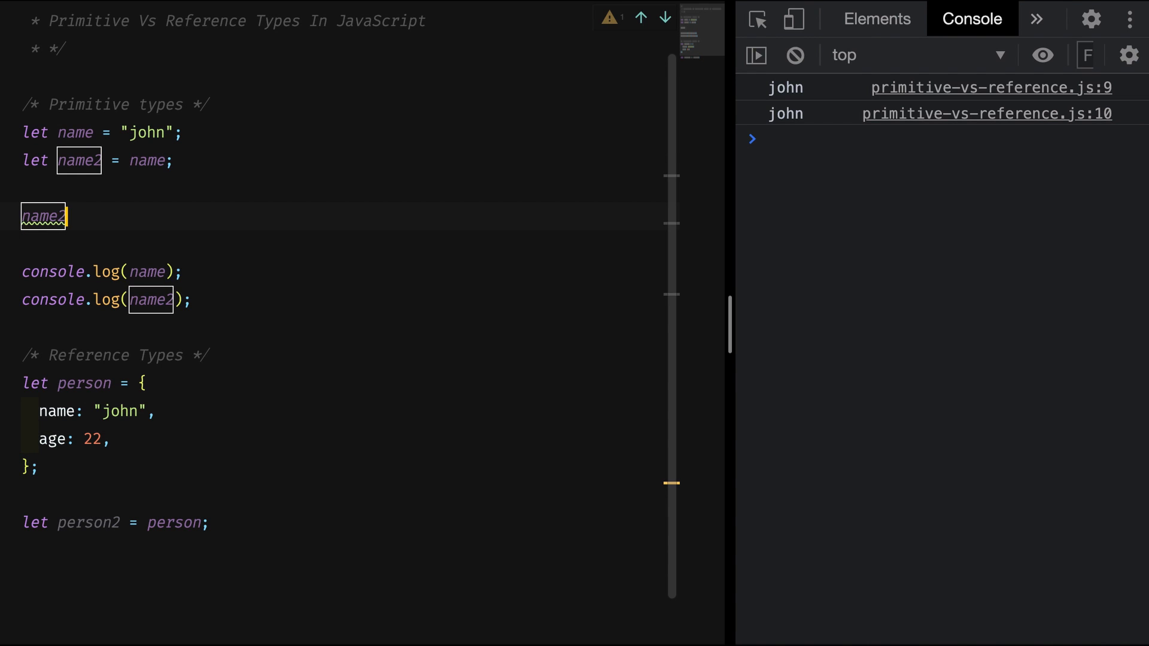
text(= "")
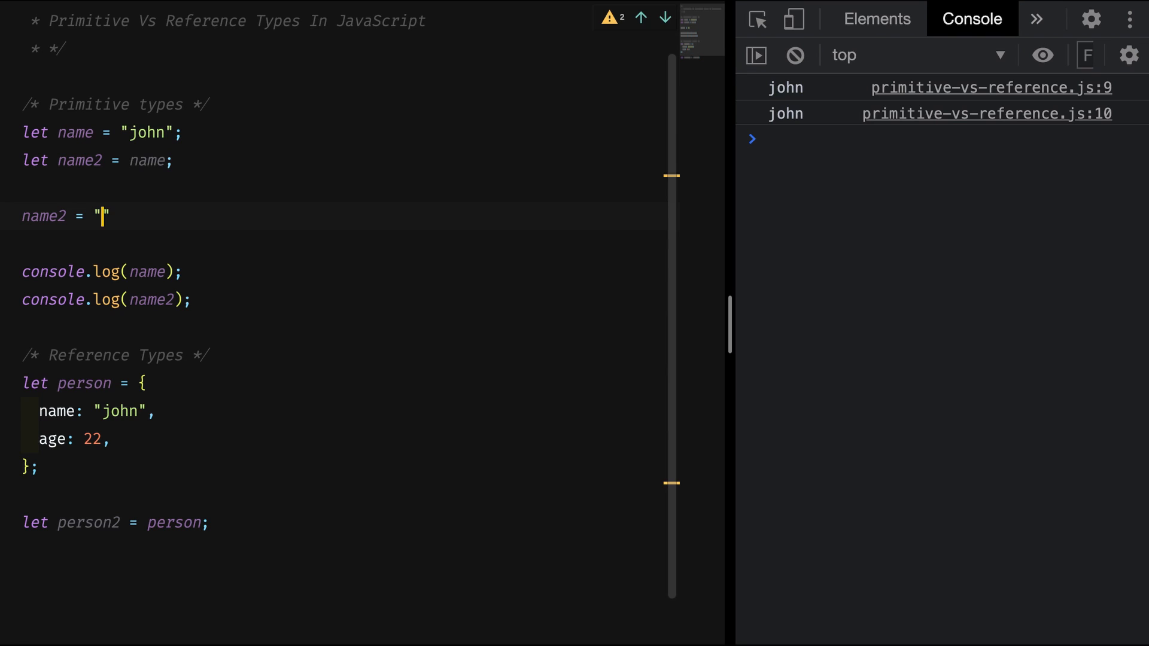
text(doe)
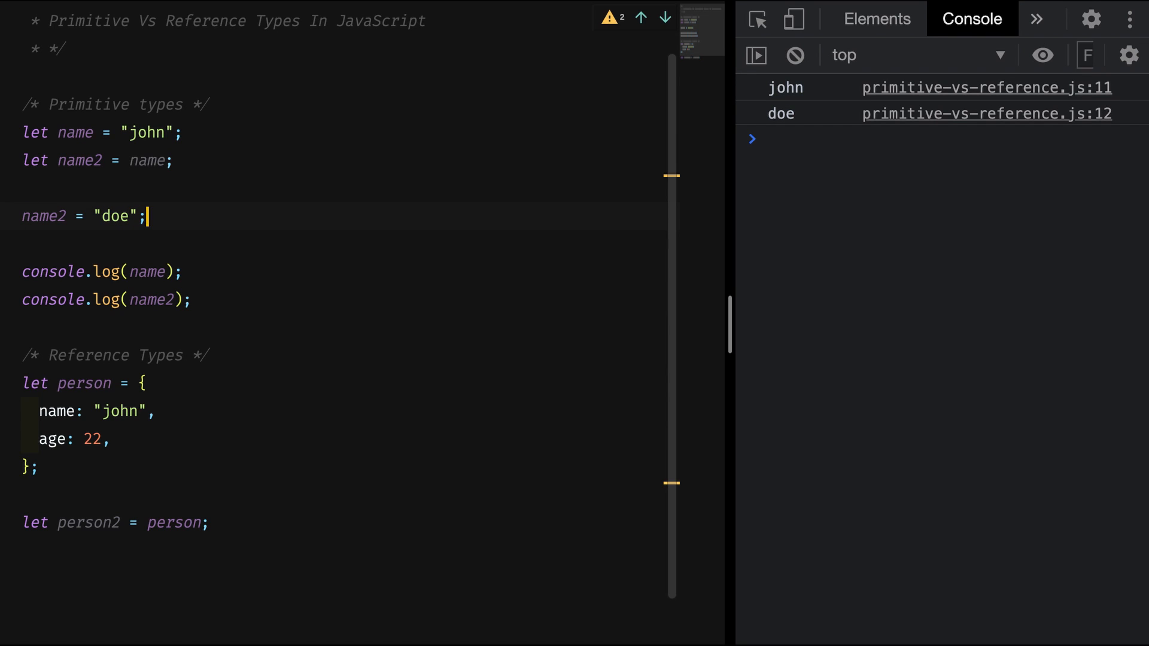
mouse_move(683, 129)
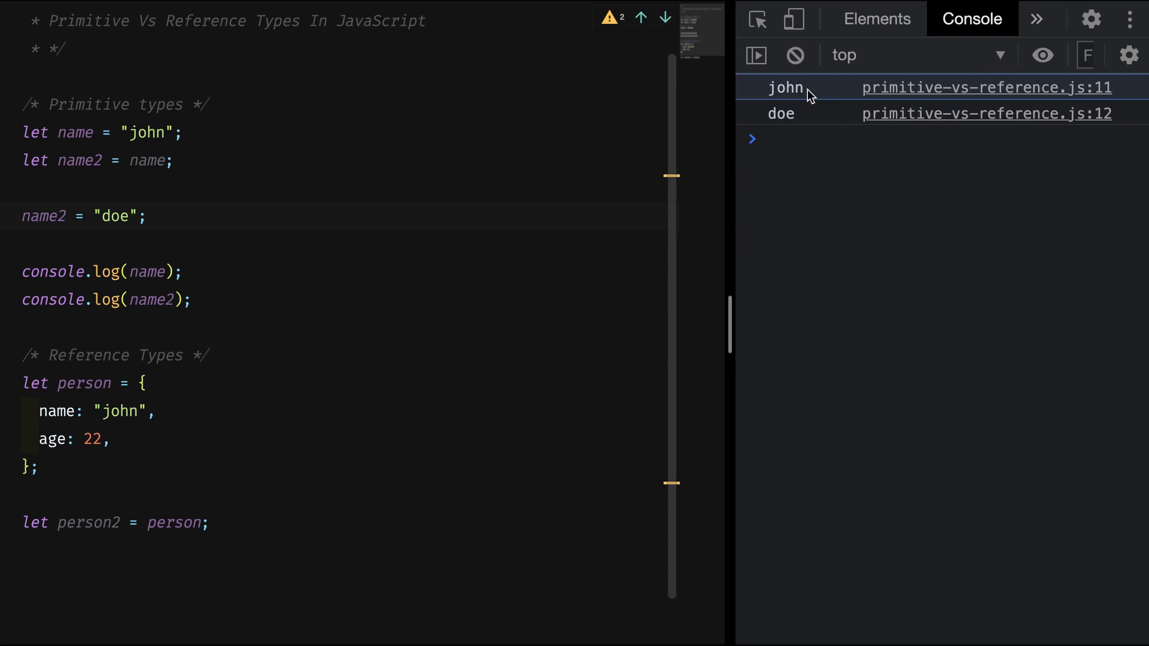
mouse_move(825, 113)
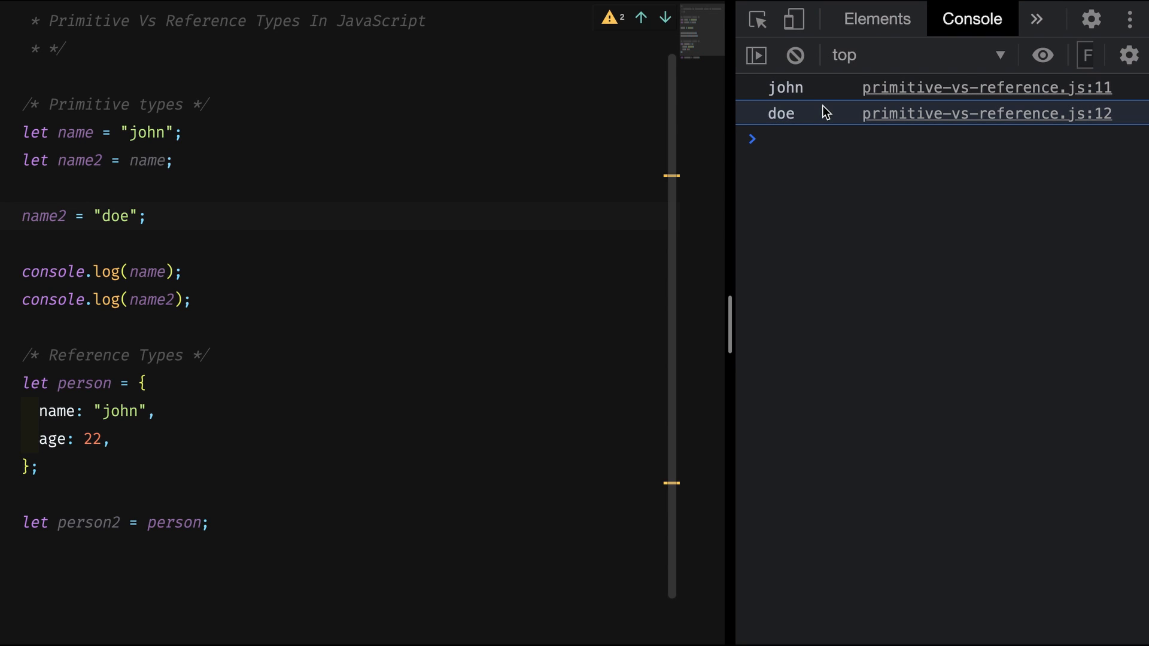
mouse_move(826, 113)
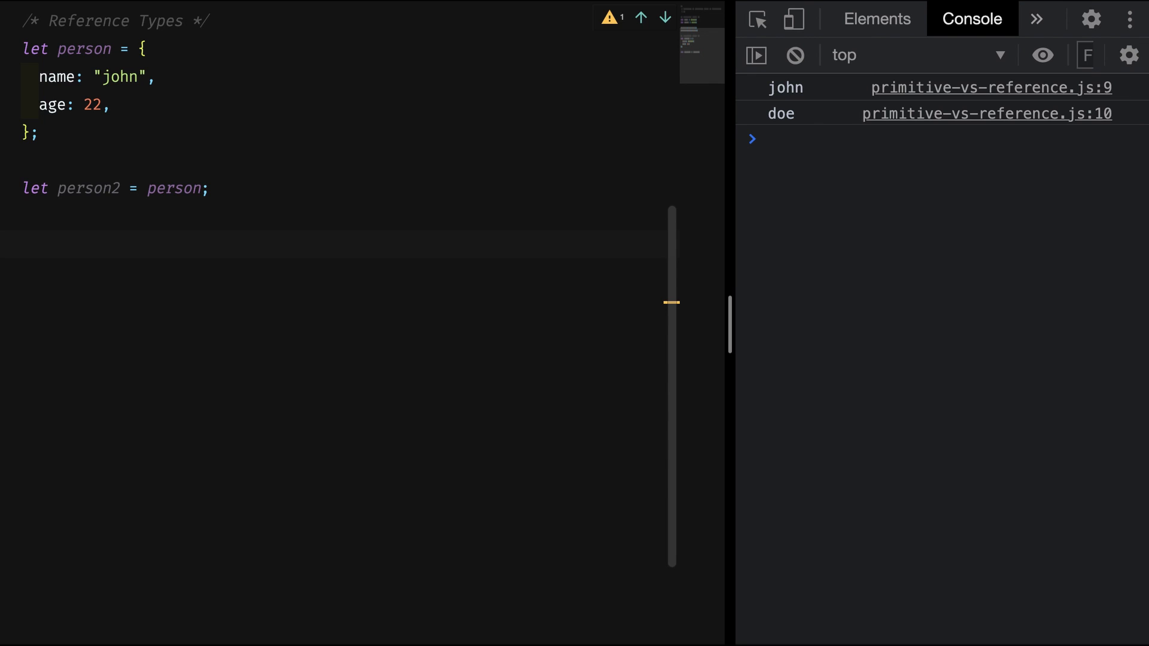
Step: Add console.log(person) and console.log(person2) below the person2 declaration
text(console.log(person);)
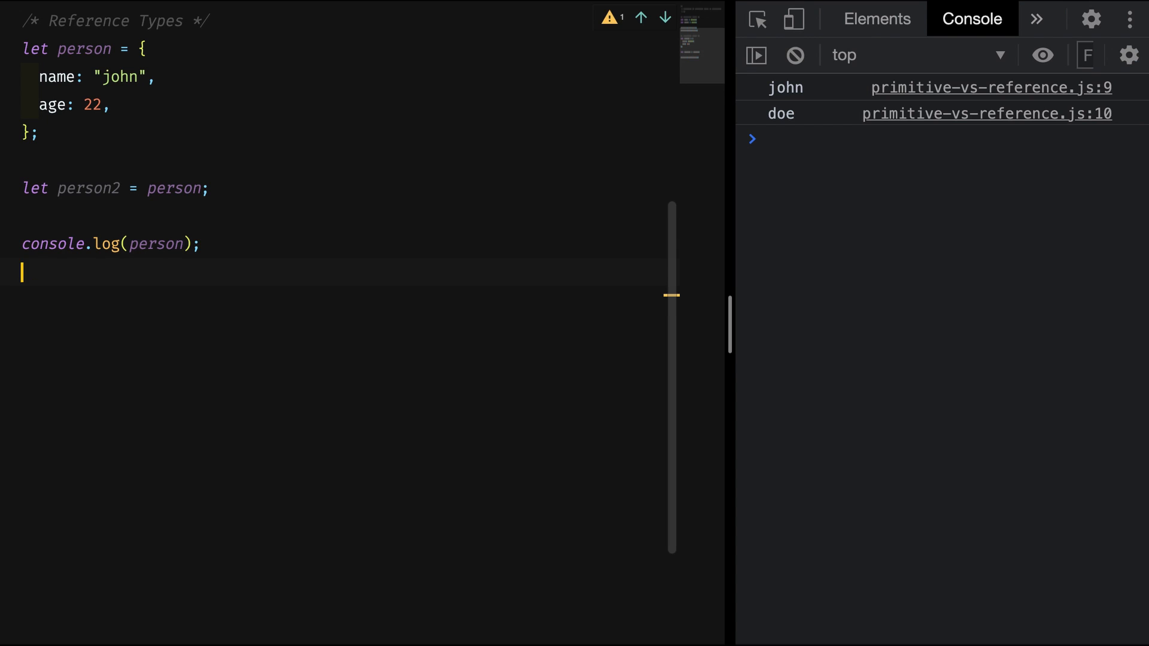
text(console.lo)
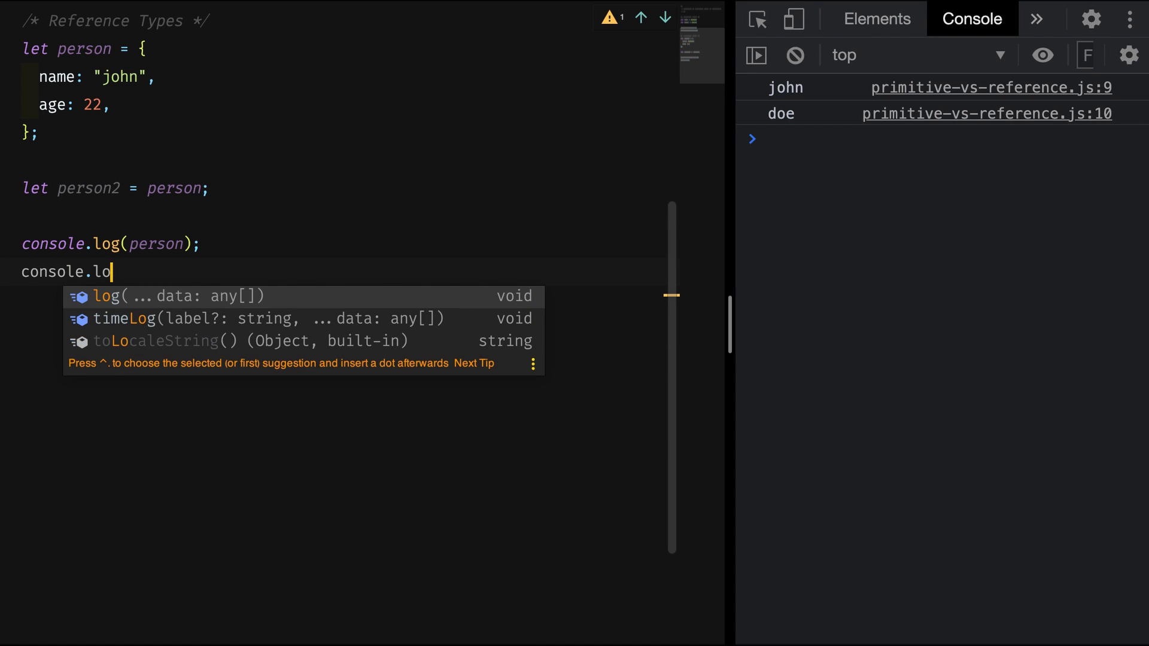
text(g(person2);)
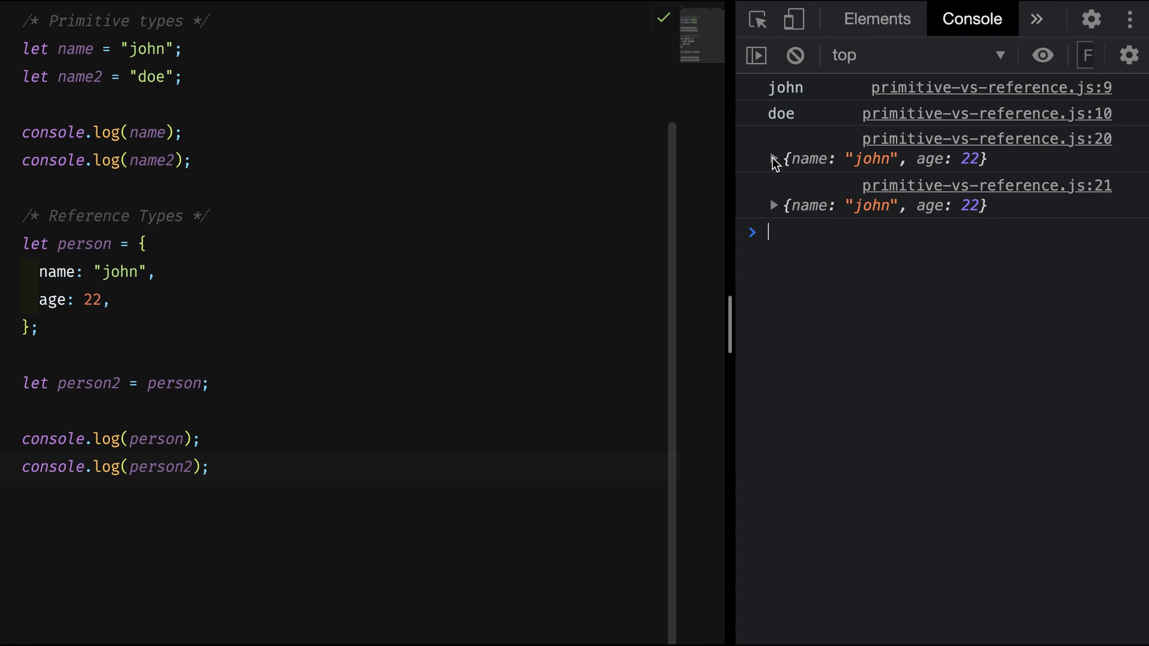
Step: Expand both logged person objects in the DevTools console
click(773, 158)
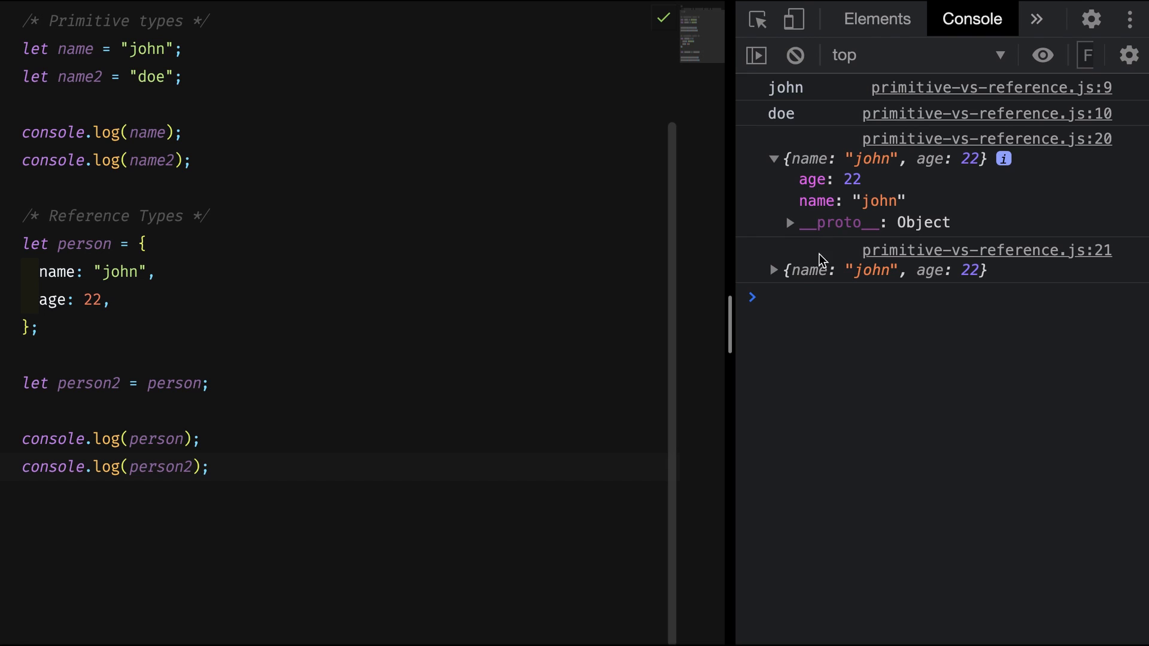
click(774, 270)
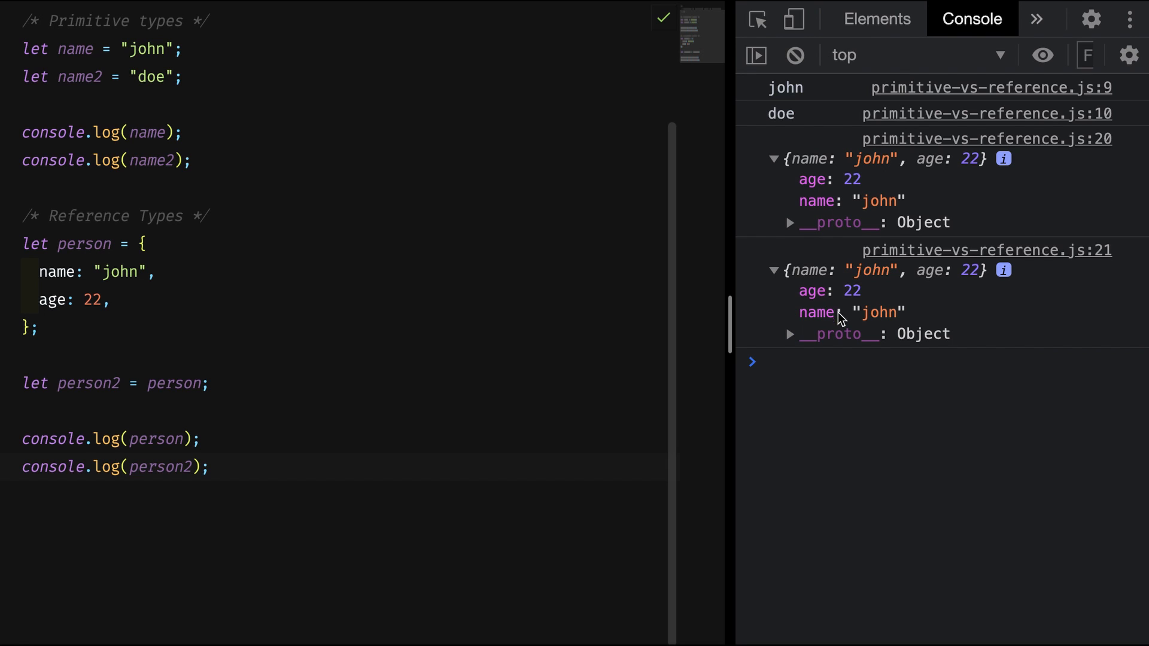
mouse_move(850, 291)
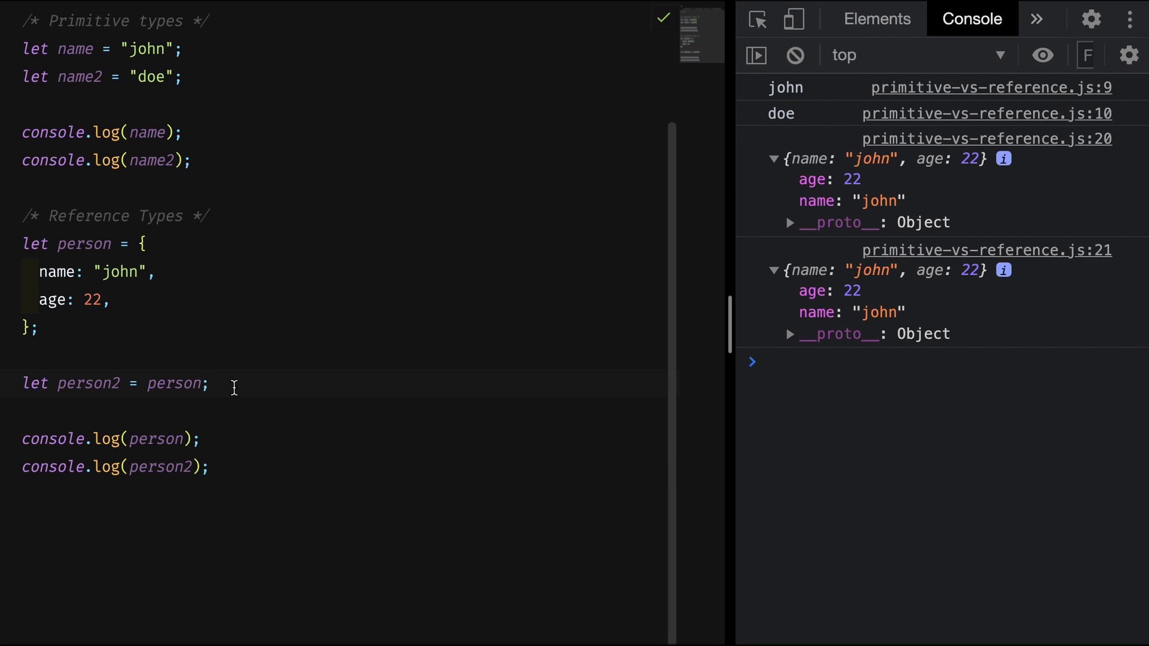
Step: Add a line setting person2.name to 'doe' after the person2 declaration
key(Enter)
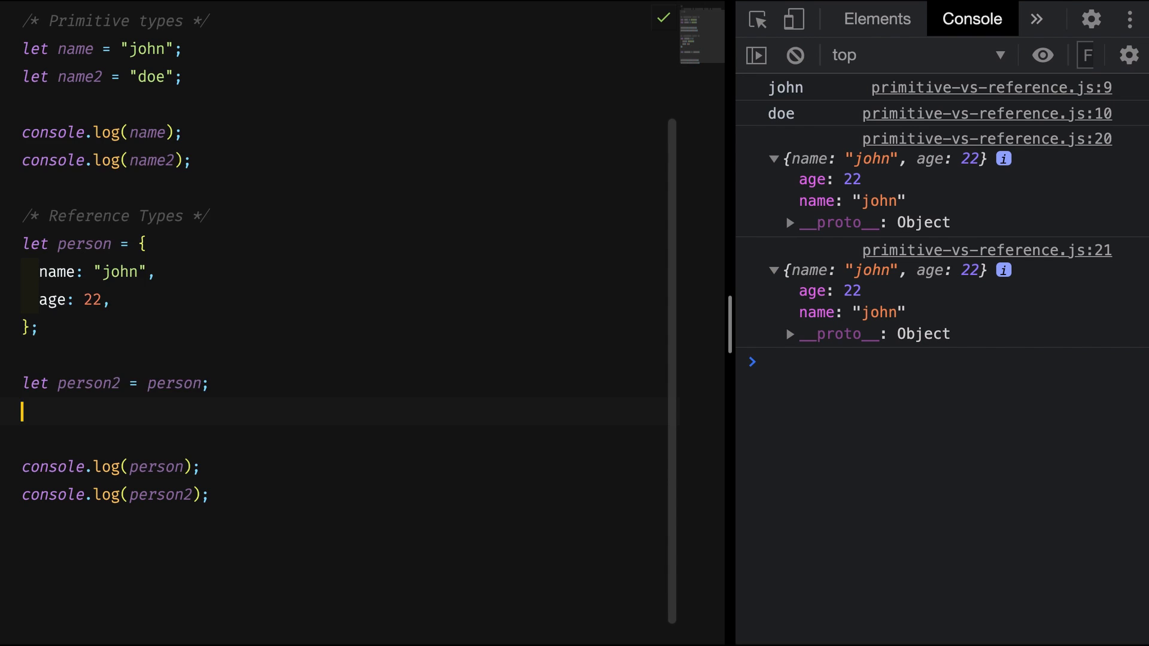
text(person2.name=)
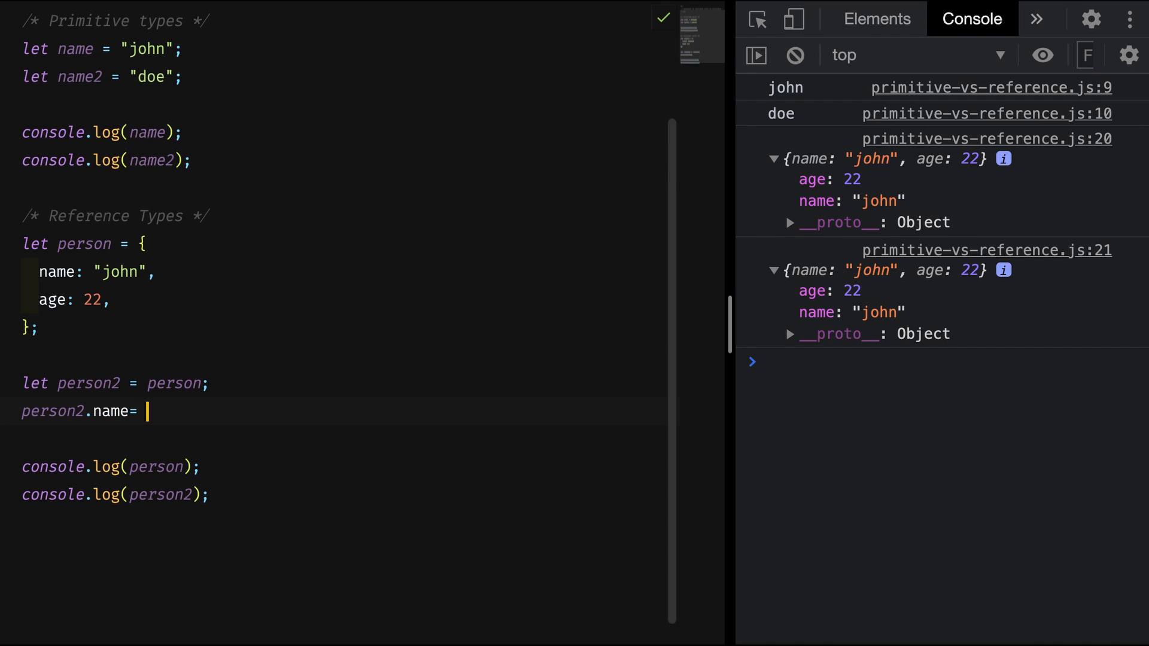
text('doe')
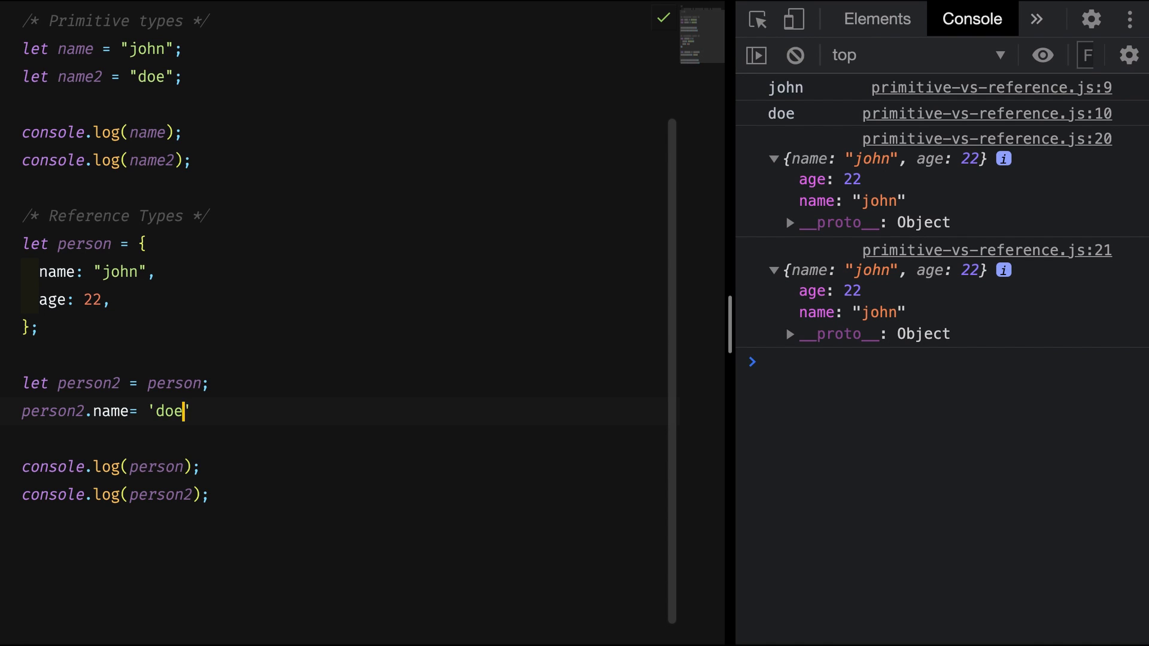
text(s;)
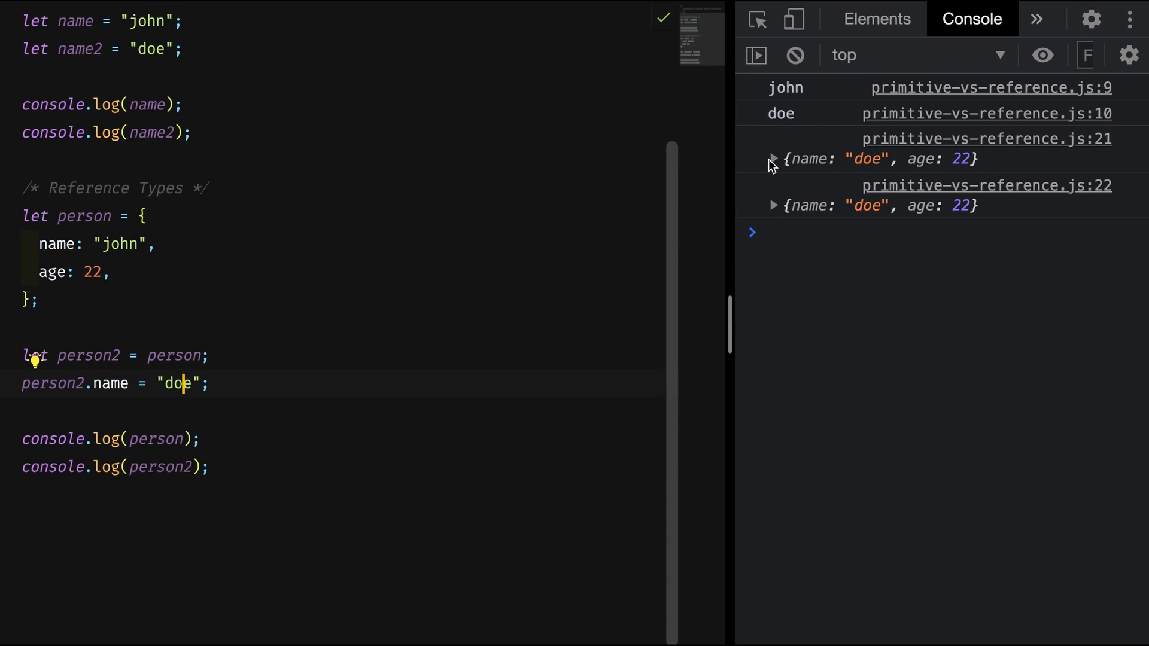
Step: Expand both logged objects in the console to check their name values
click(772, 158)
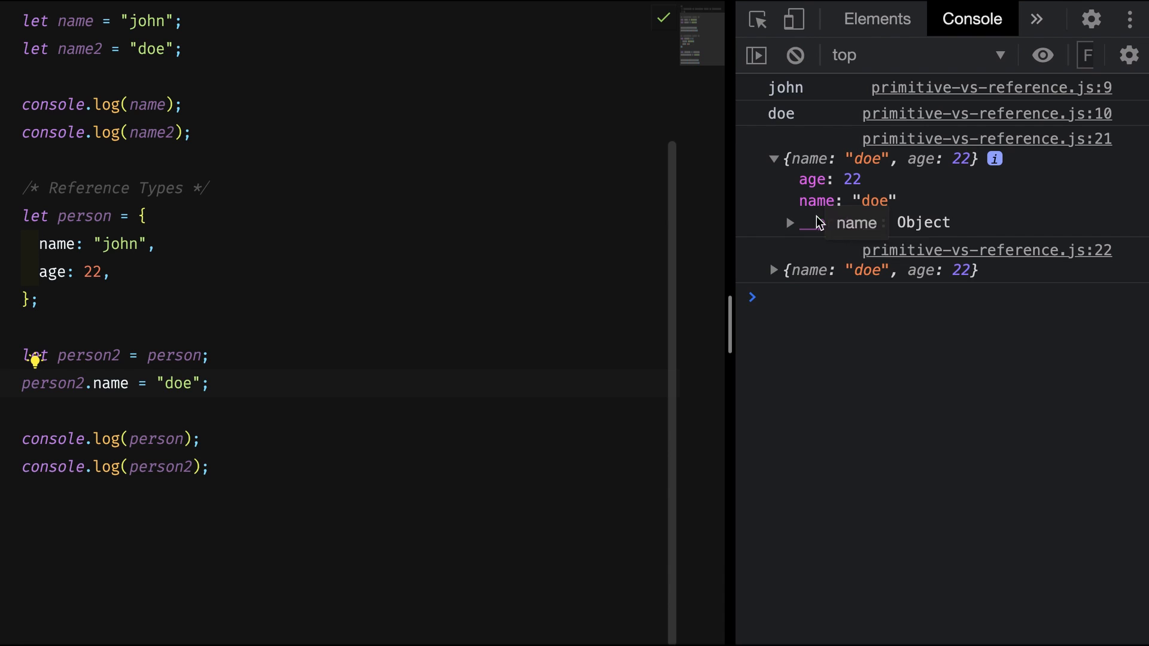
click(774, 270)
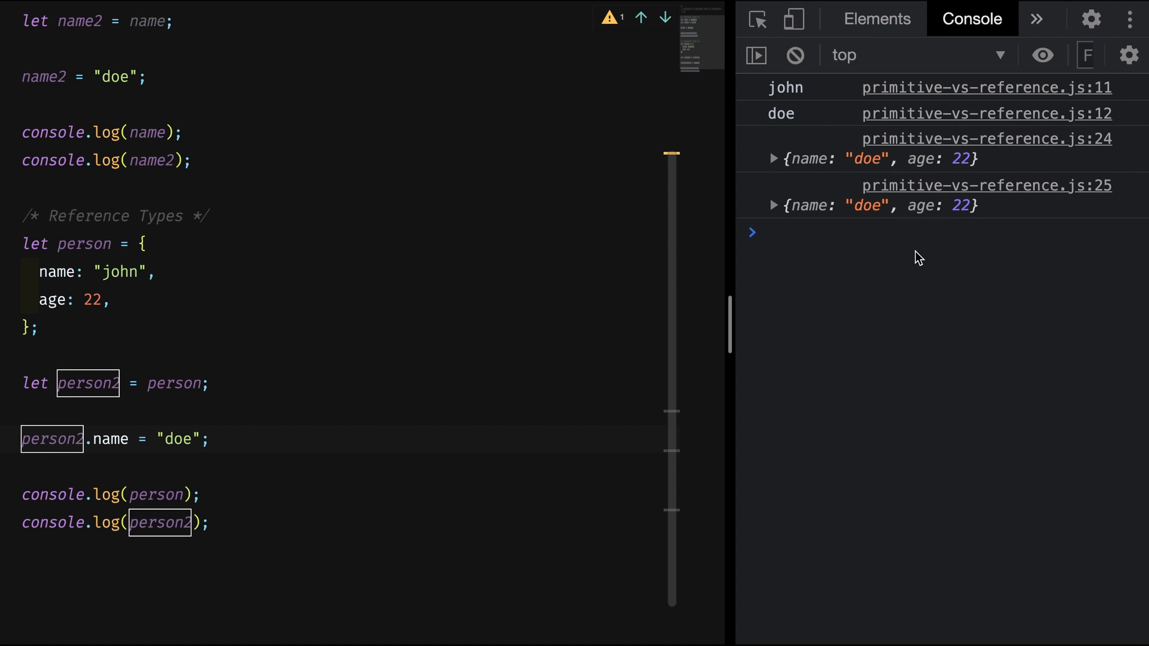
mouse_move(909, 232)
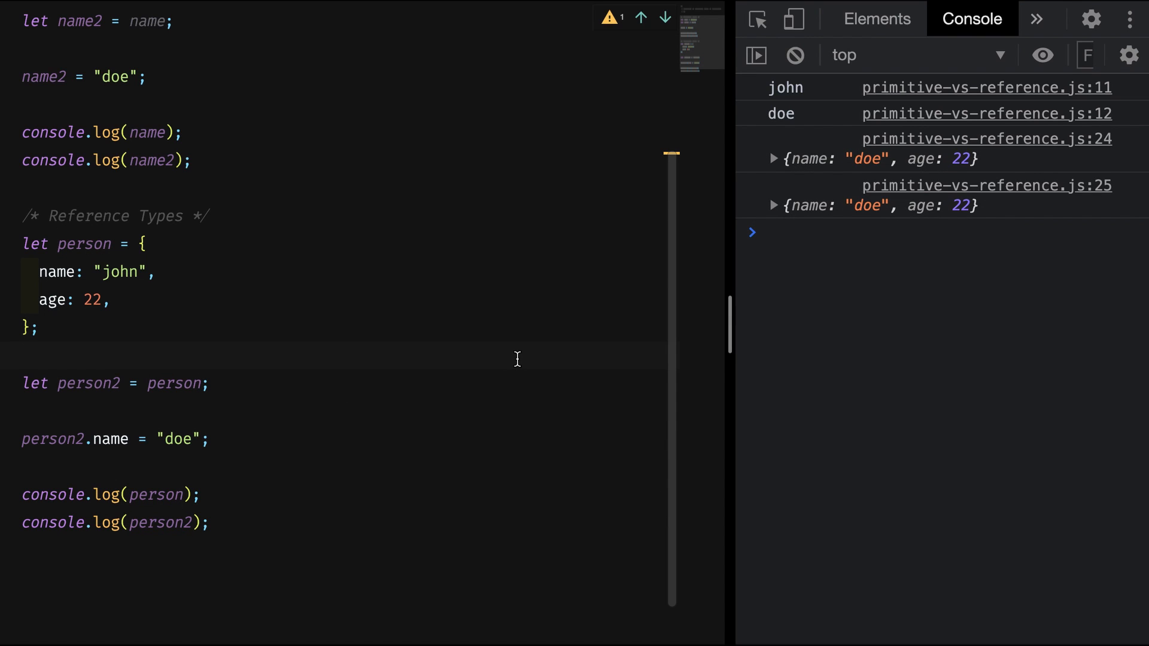
Step: Make person2 a spread copy of person with { ...person }
double_click(174, 383)
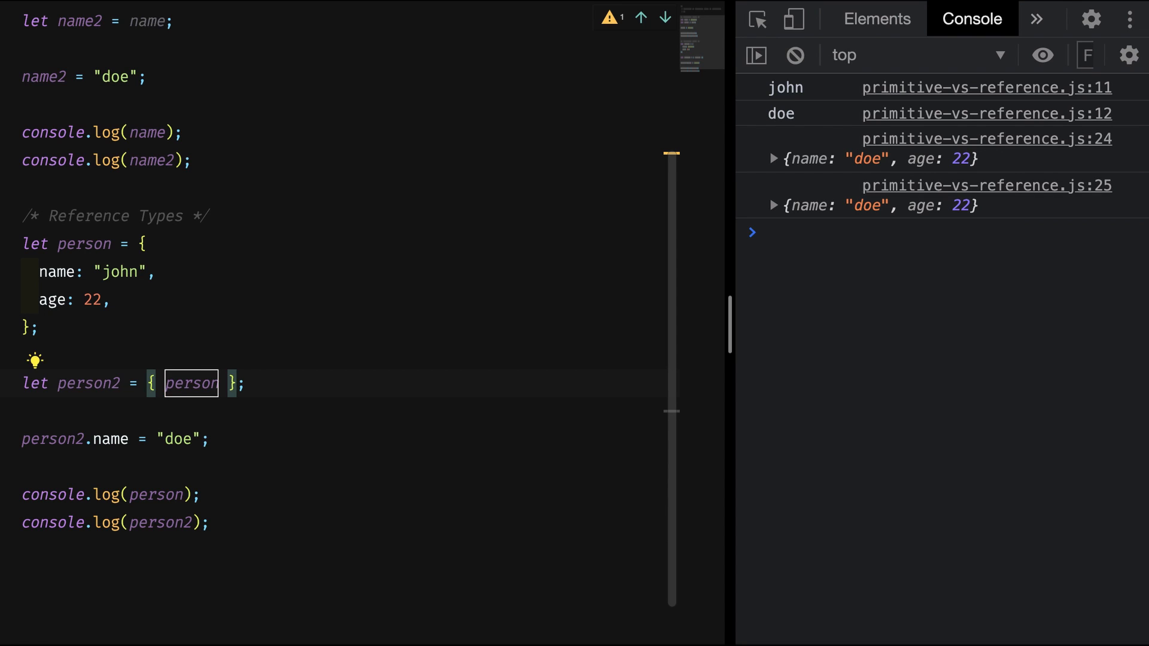
text(...)
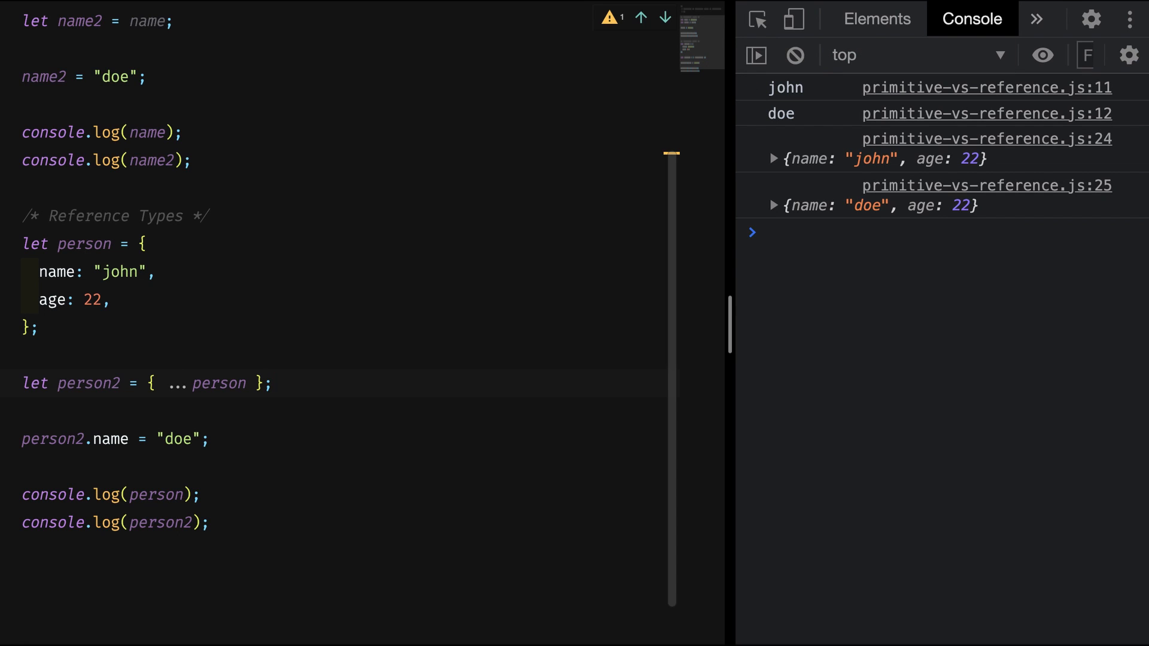
mouse_move(778, 250)
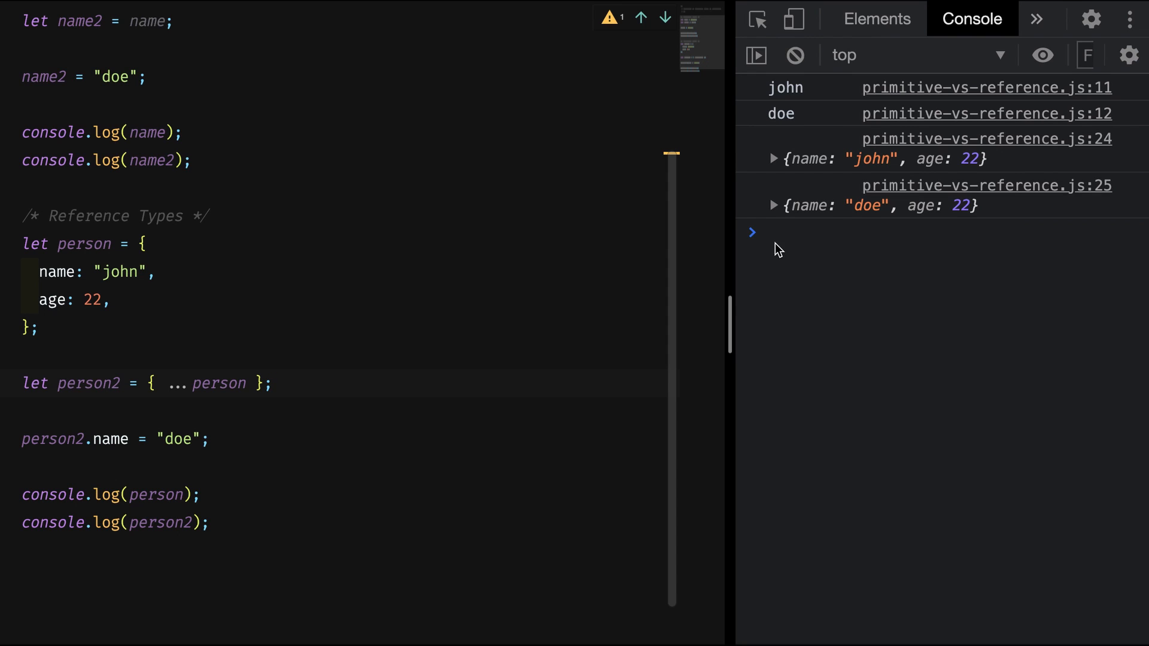
Step: Expand both logged objects in the Console to show names john and doe, each age 22
click(773, 158)
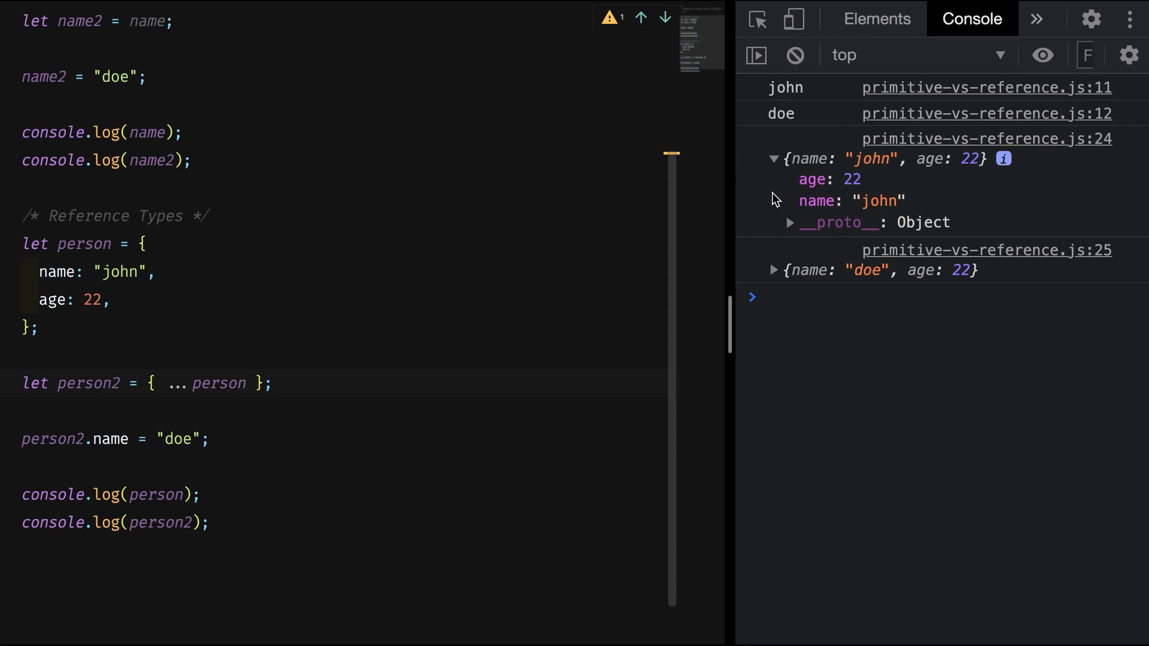
click(773, 270)
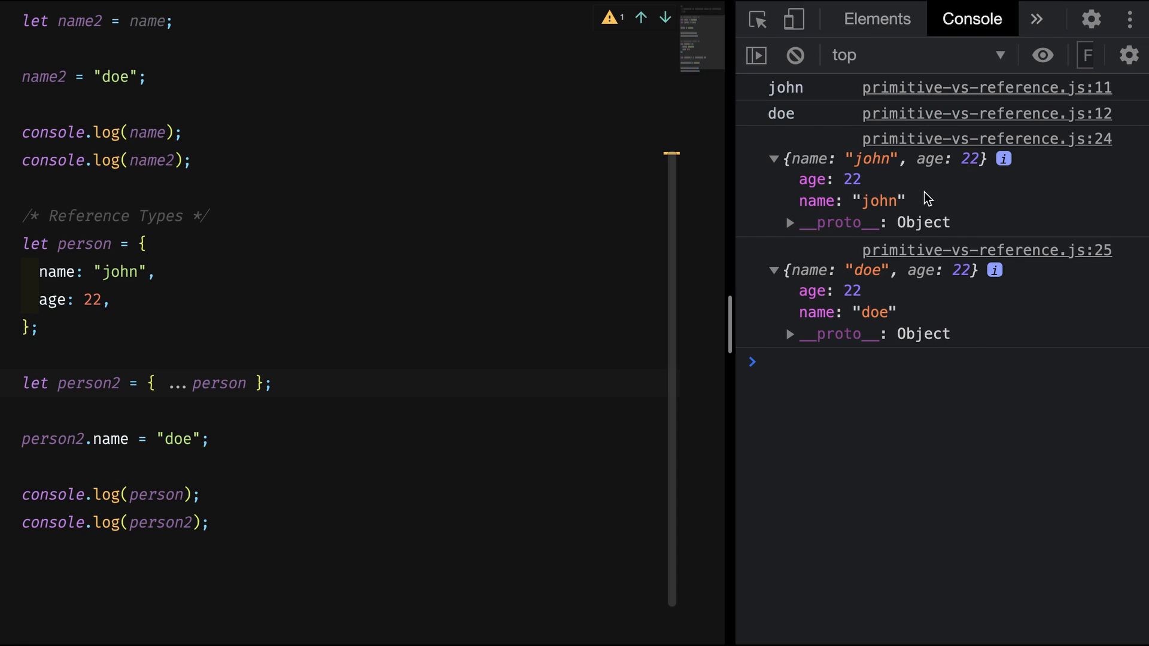